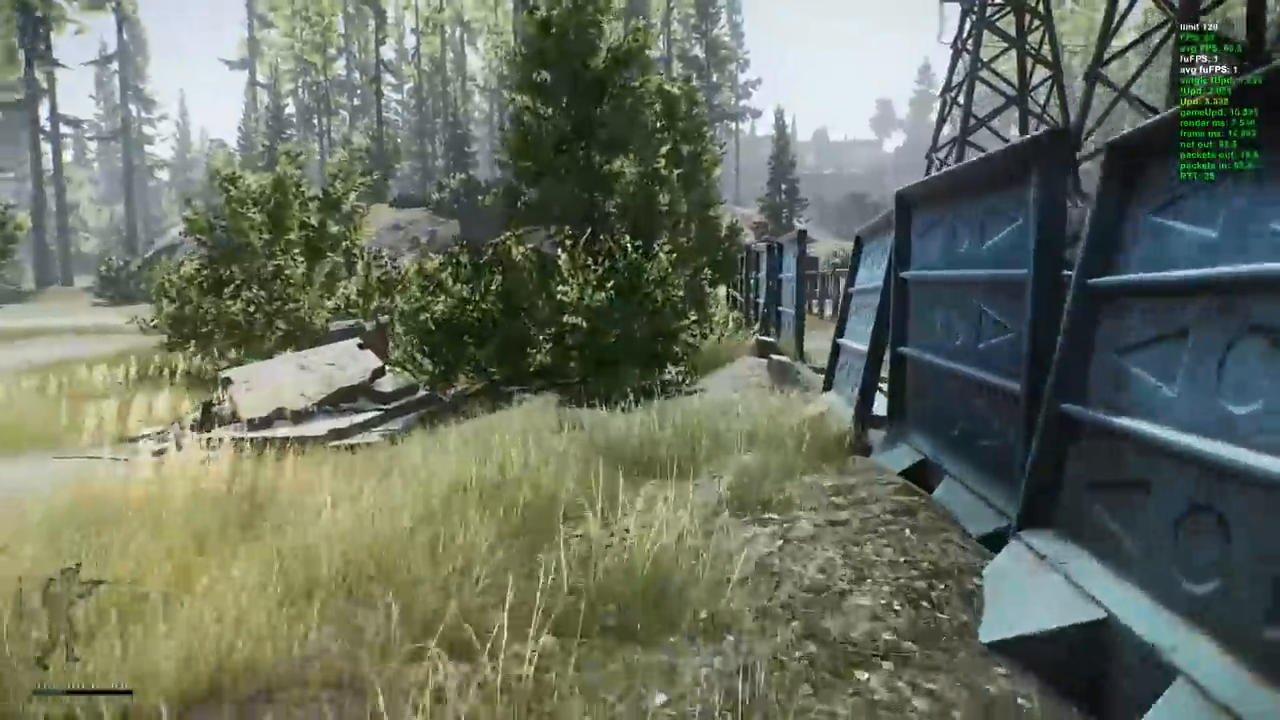
mouse_move(640, 360)
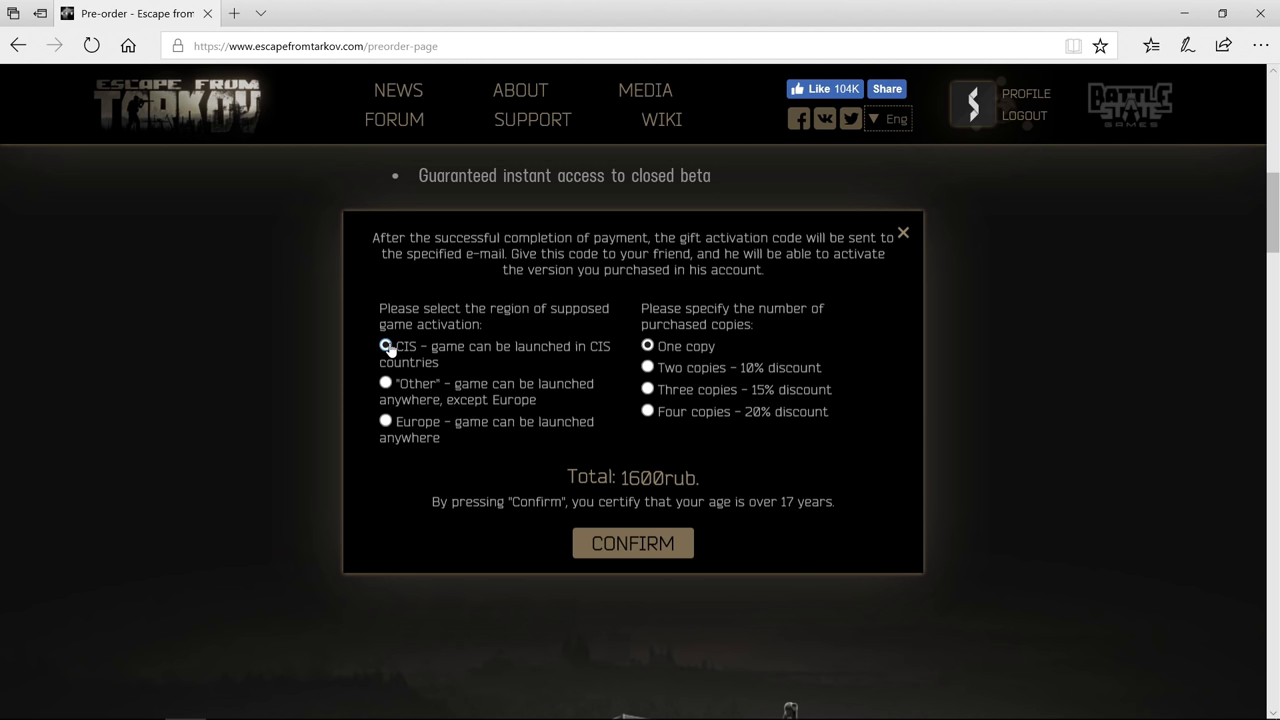
Select the Other activation region in the pre-order dialog to show the 44,99$ total.
click(385, 383)
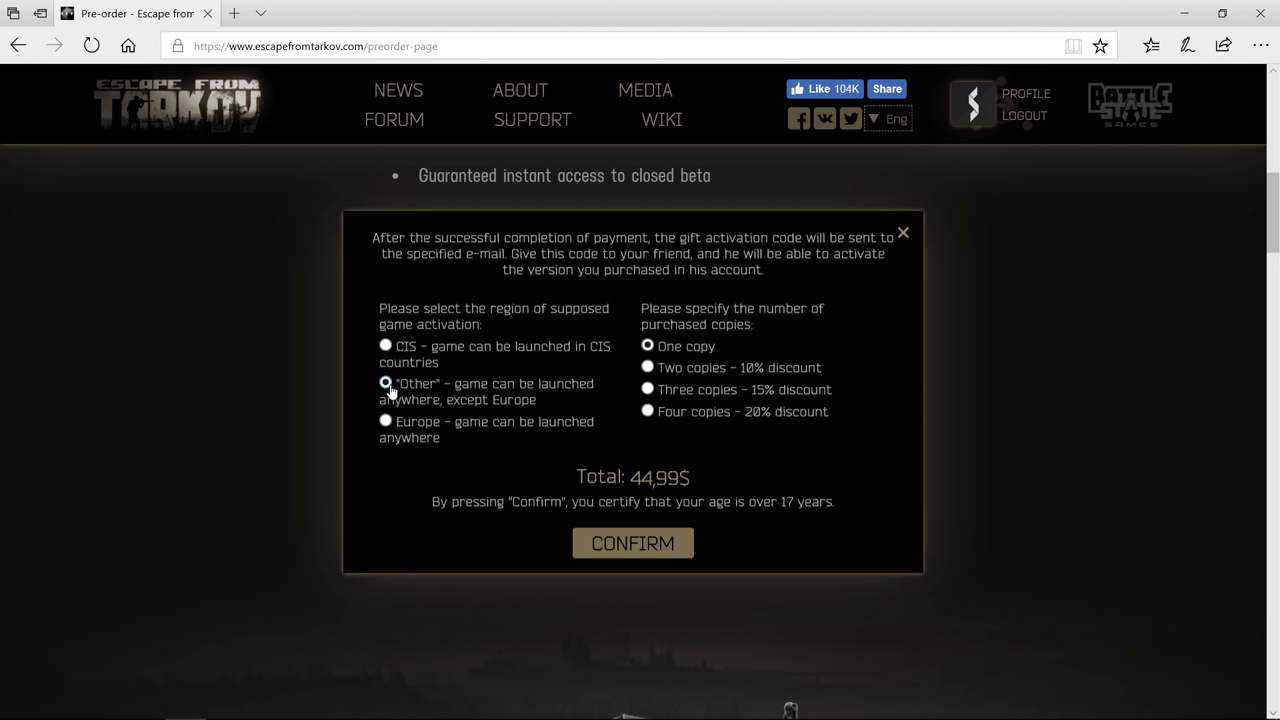
click(385, 421)
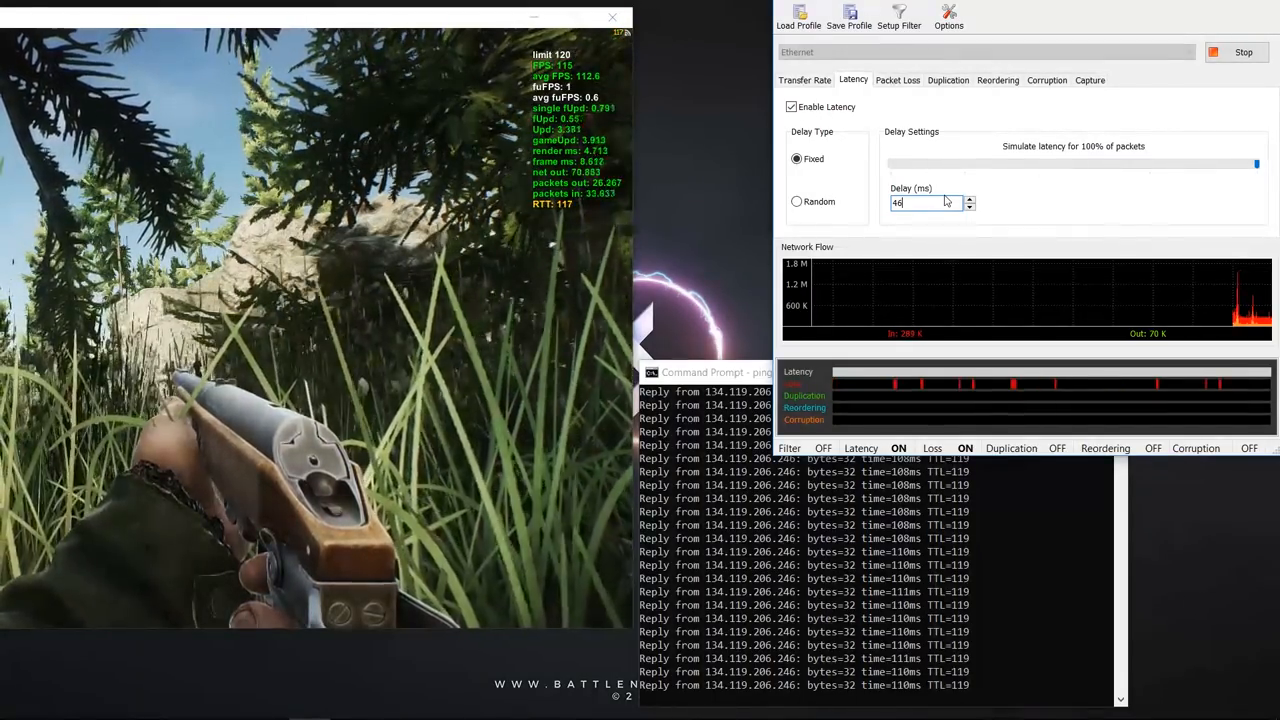
Enter a fixed 100 ms delay on Clumsy's Latency tab.
click(968, 199)
text(100)
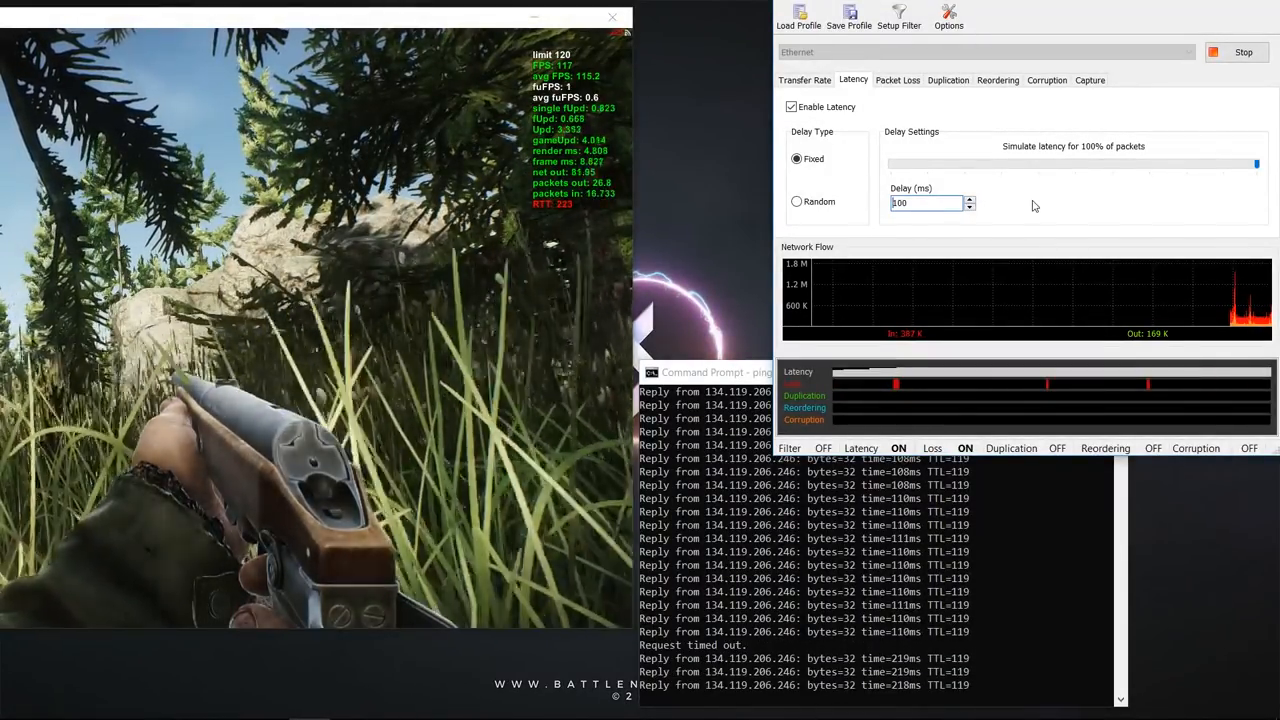
click(897, 80)
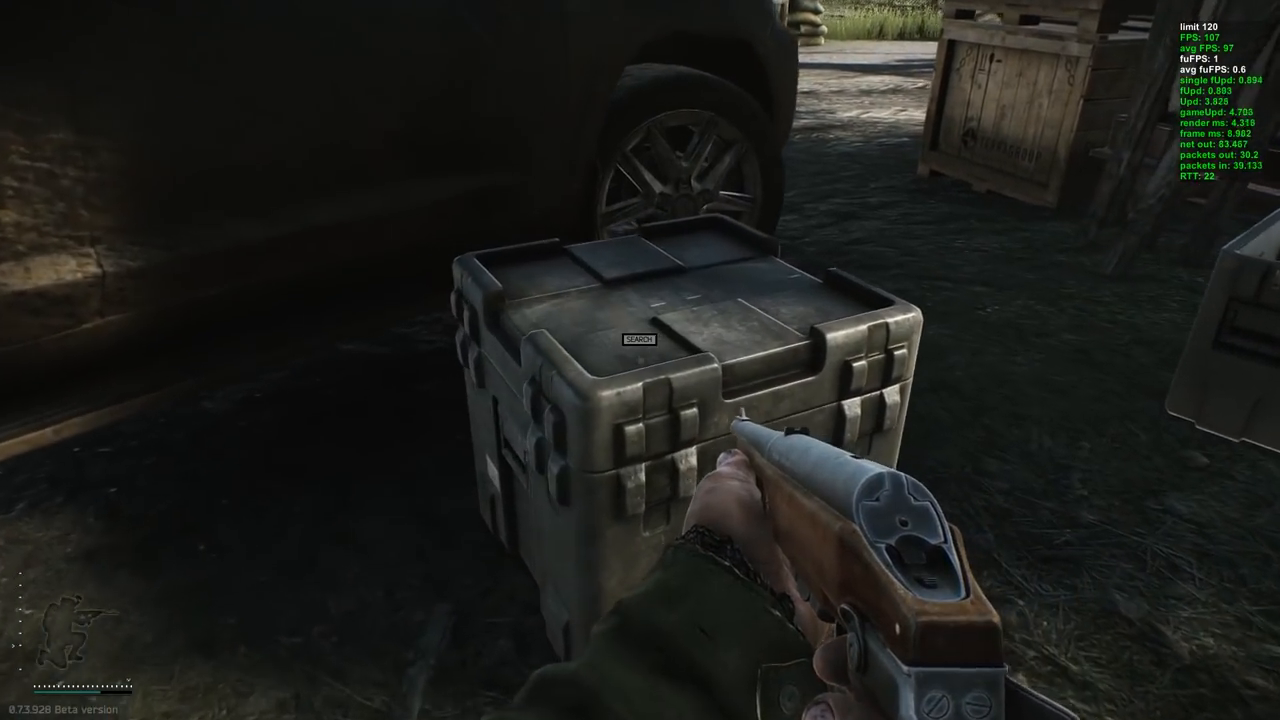
Move the TT AKM from the crate's loot grid into the tactical rig.
click(639, 338)
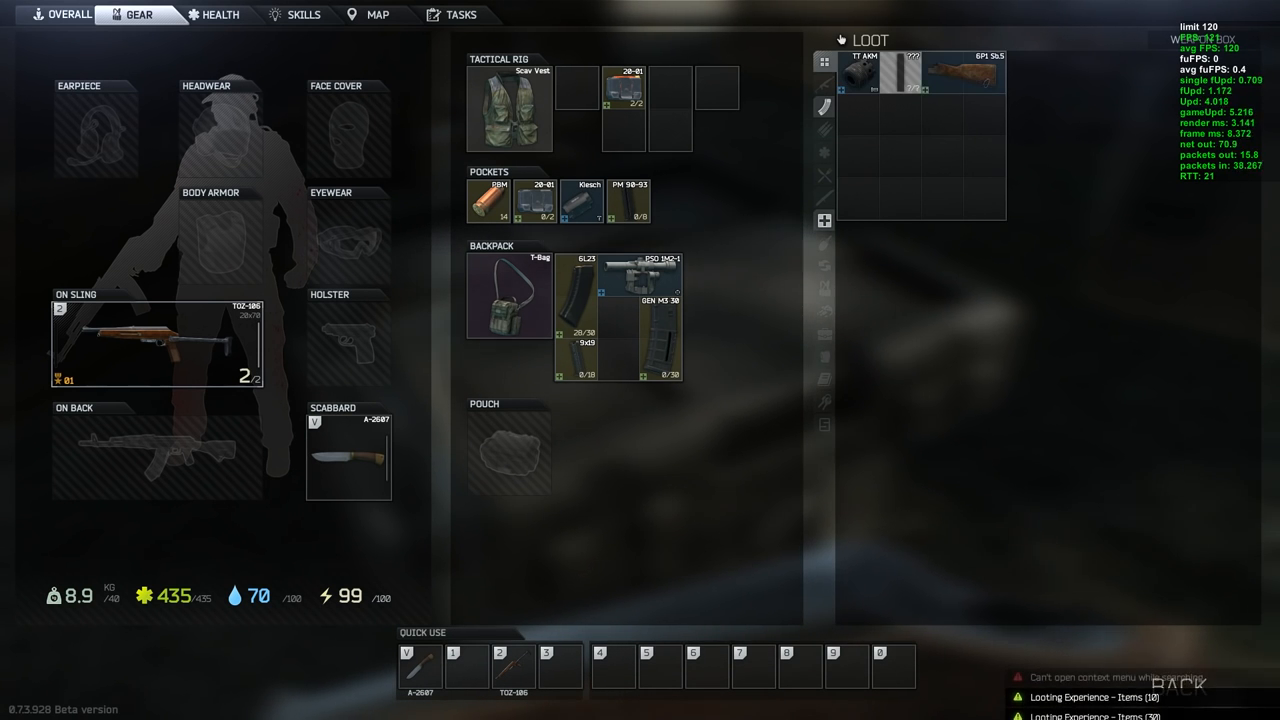
right_click(910, 75)
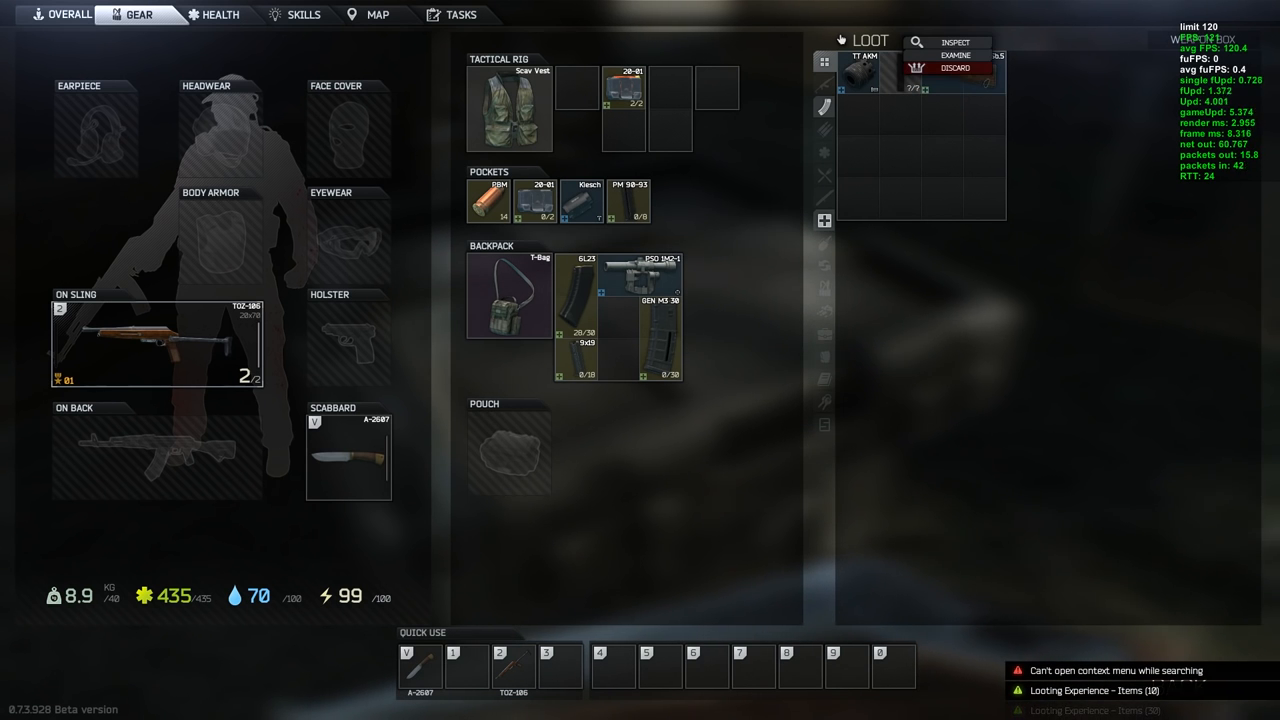
click(954, 68)
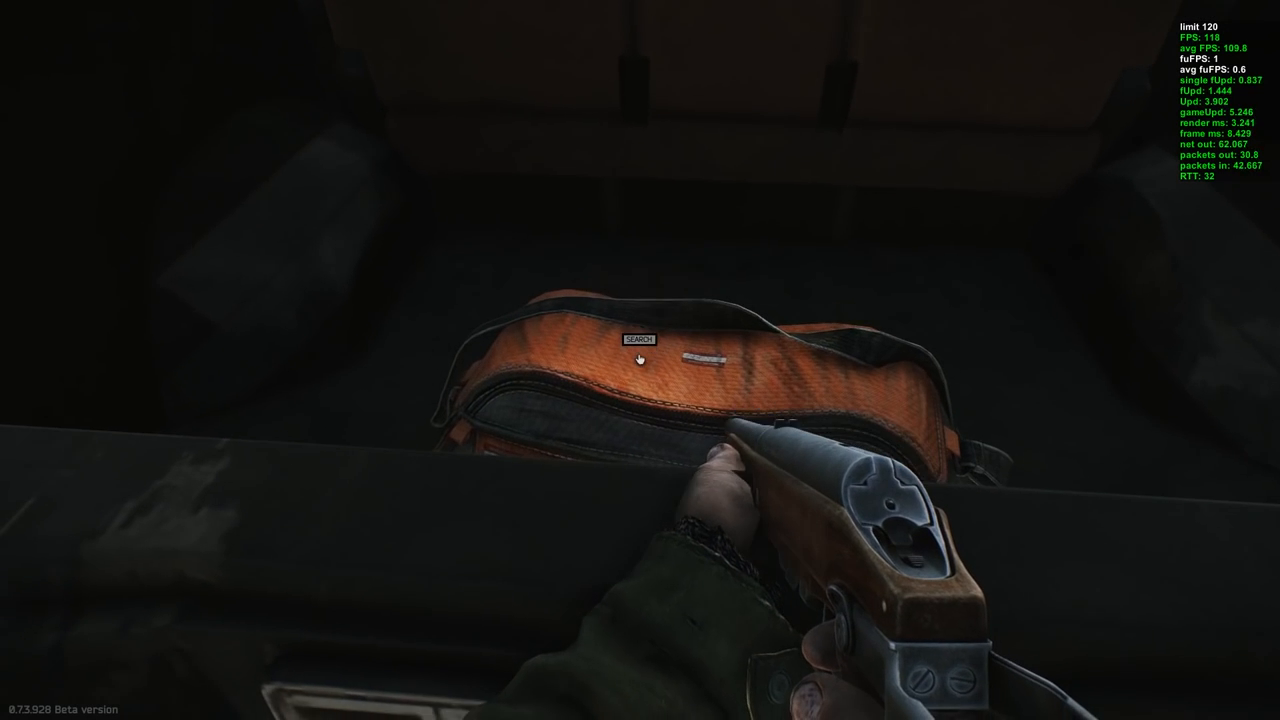
Search the orange bag and drag the AI-2 medkit into the backpack grid.
click(638, 339)
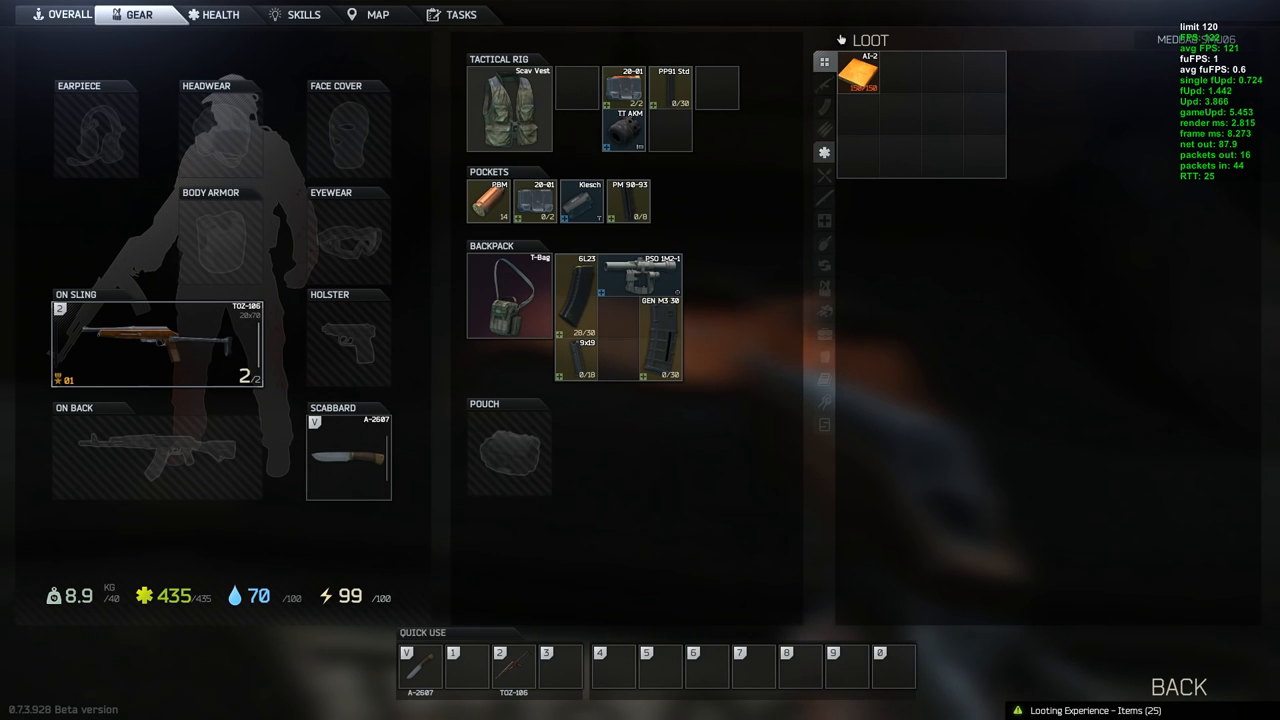
right_click(861, 75)
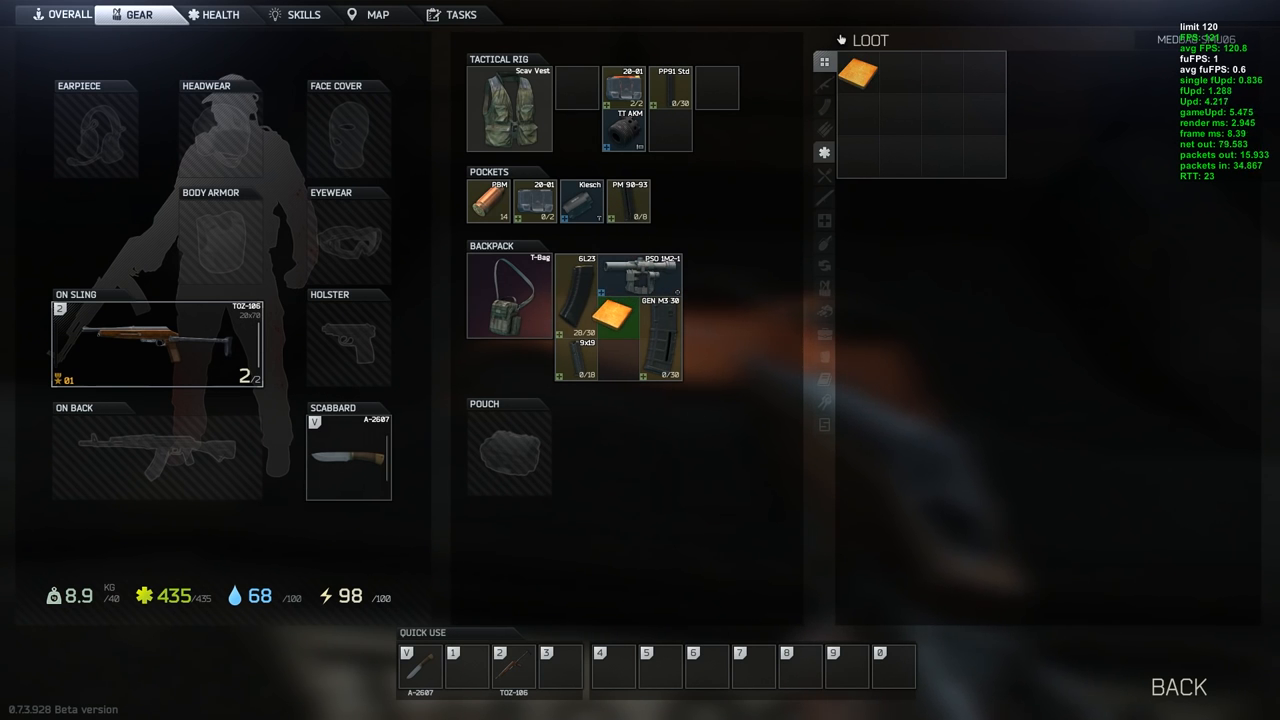
drag(858, 72, 620, 315)
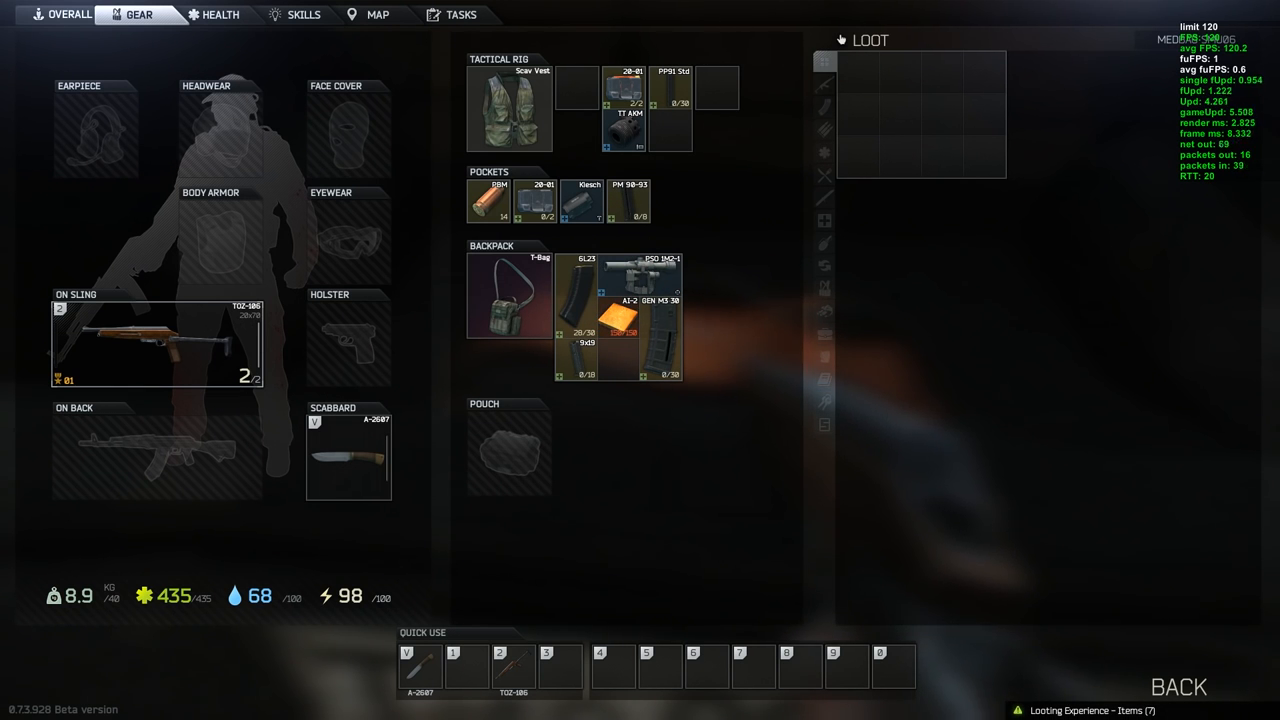